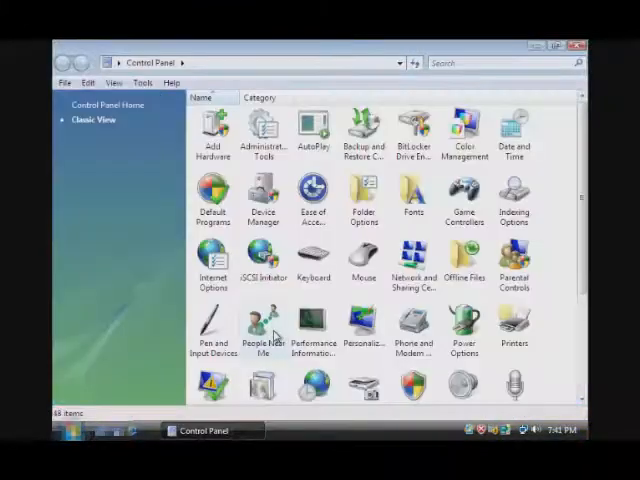
# Step: Open the Printers folder from the Classic View Control Panel
pyautogui.doubleClick(514, 325)
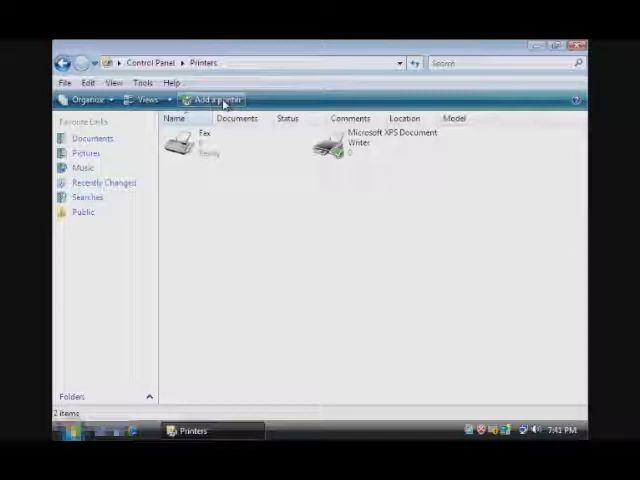
# Step: Start the Add Printer wizard and choose to add a local printer
pyautogui.click(213, 99)
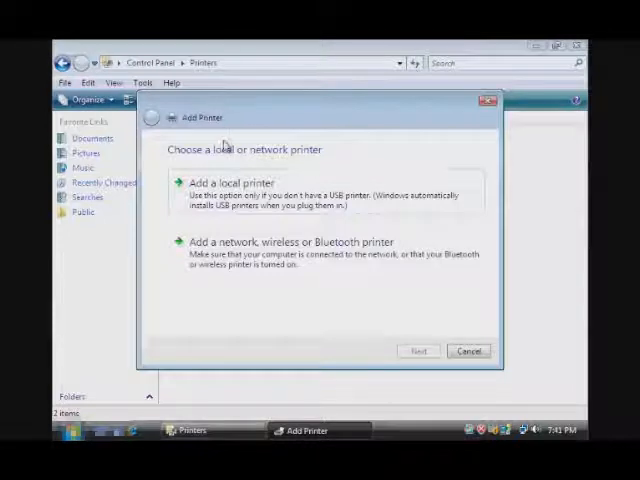
pyautogui.click(230, 181)
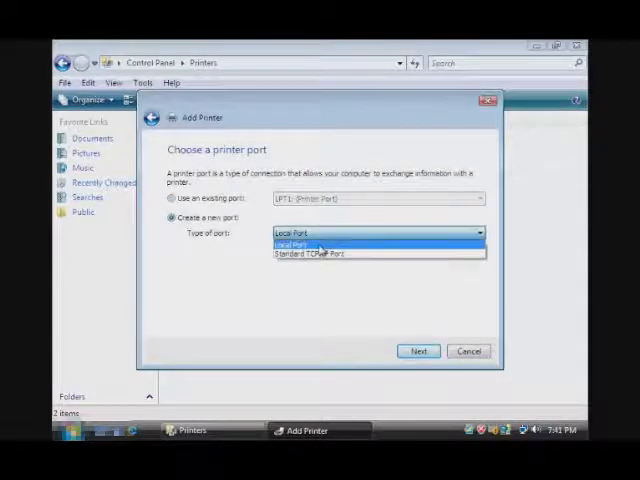
pyautogui.moveTo(315, 254)
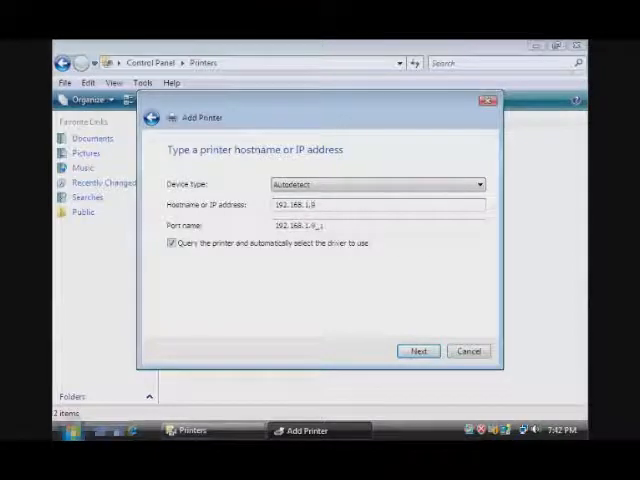
# Step: Advance the wizard with the printer's IP address entered for the TCP/IP port
pyautogui.click(418, 350)
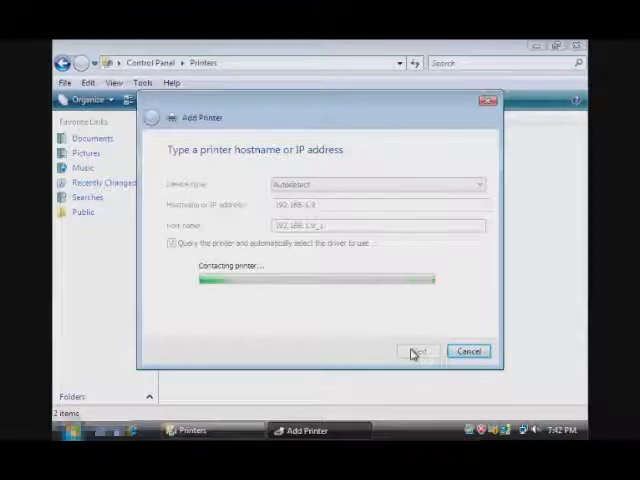
pyautogui.click(418, 351)
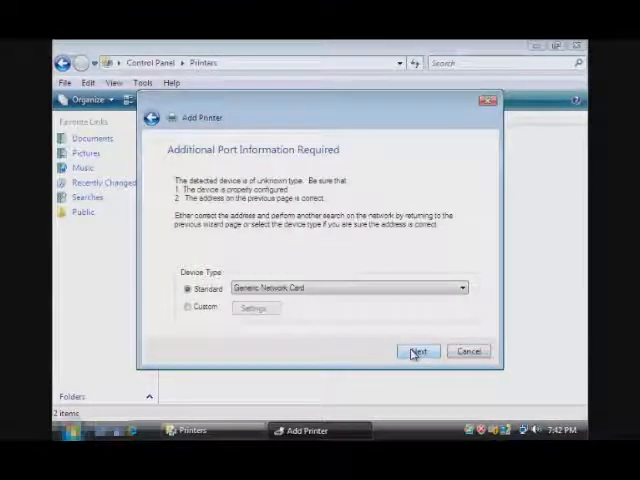
# Step: Accept the generic network card port, then select Samsung and browse its printer models
pyautogui.click(418, 351)
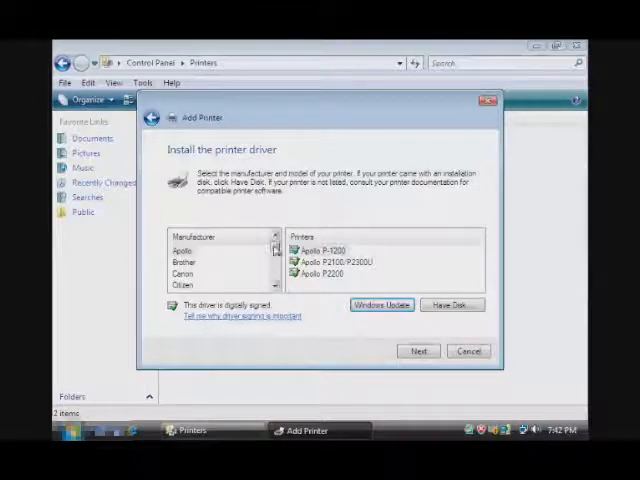
pyautogui.scroll(-3)
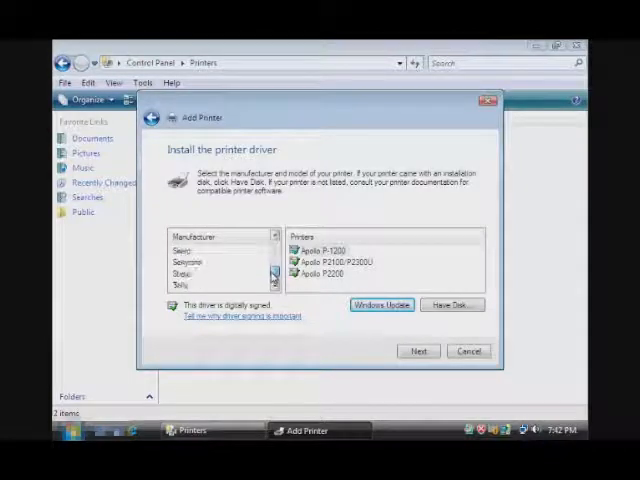
pyautogui.click(190, 272)
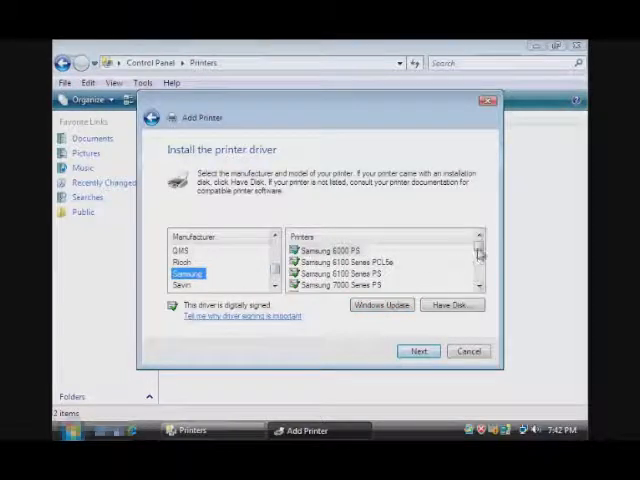
pyautogui.scroll(-3)
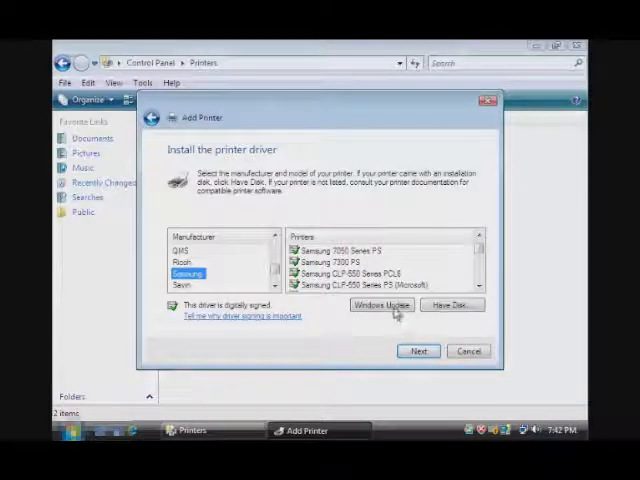
pyautogui.moveTo(453, 312)
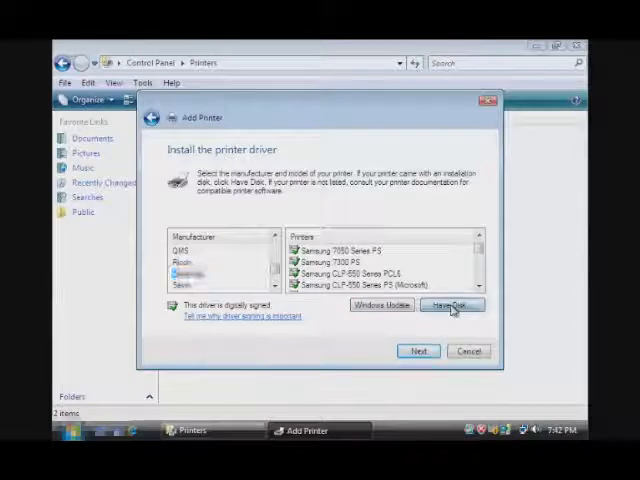
# Step: Load the CLP-550 driver via Have Disk from the manufacturer's setup file
pyautogui.click(452, 305)
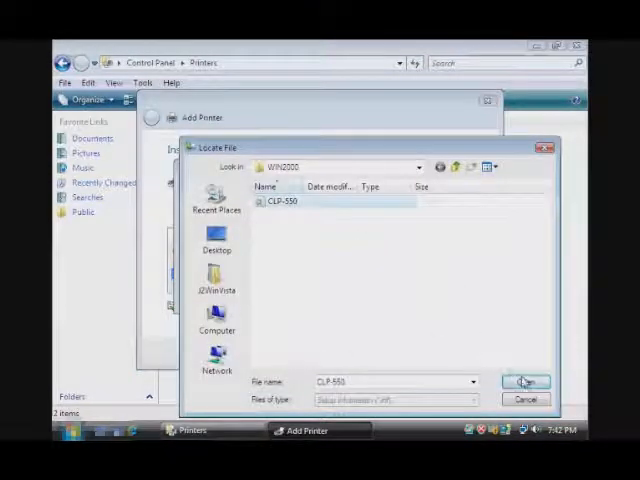
pyautogui.click(527, 379)
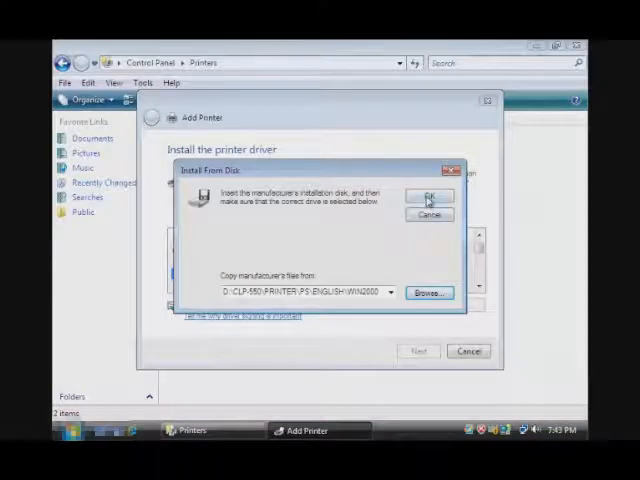
pyautogui.click(428, 194)
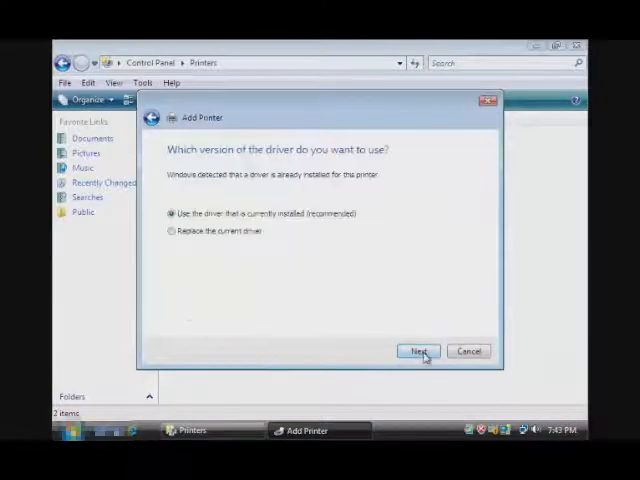
# Step: Keep the installed driver, accept the suggested printer name, and finish the wizard
pyautogui.click(417, 351)
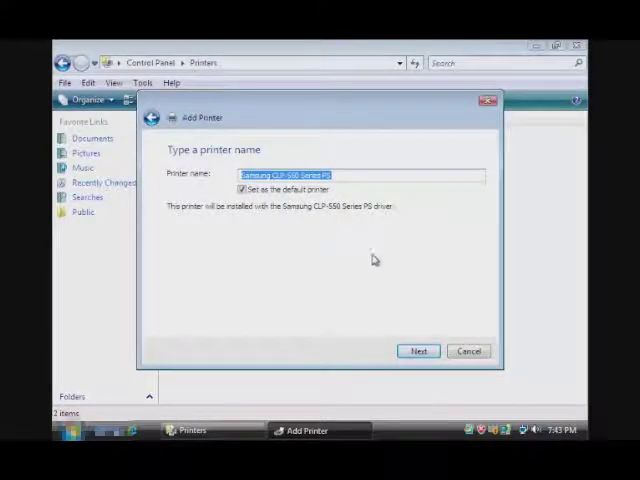
pyautogui.click(418, 351)
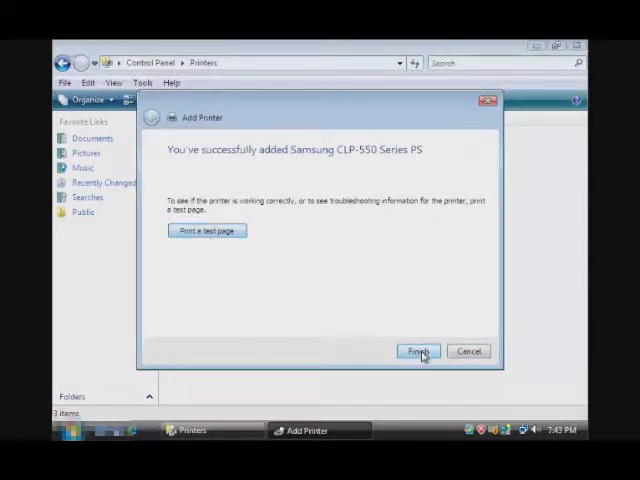
pyautogui.click(418, 351)
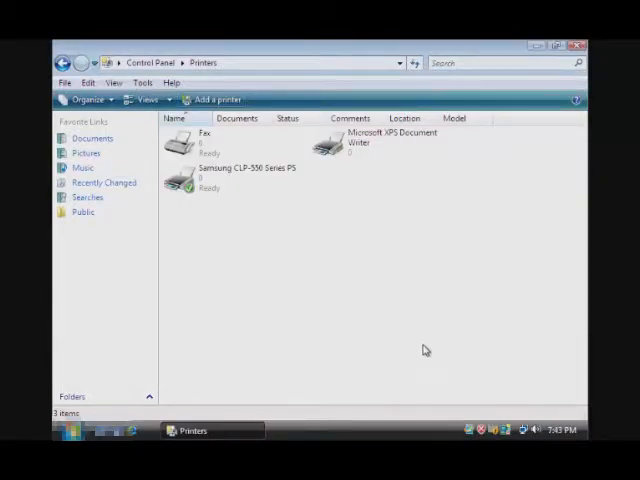